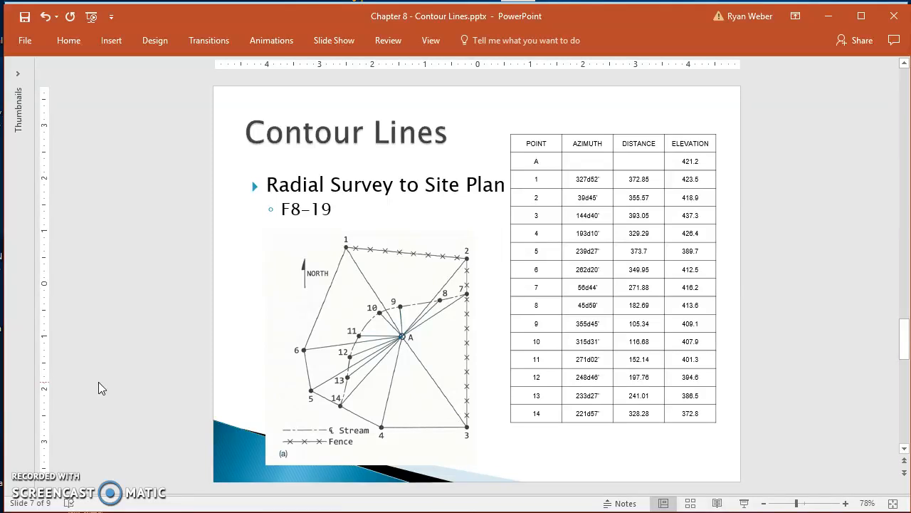
{"action": "mouse_move", "coordinate": [654, 246]}
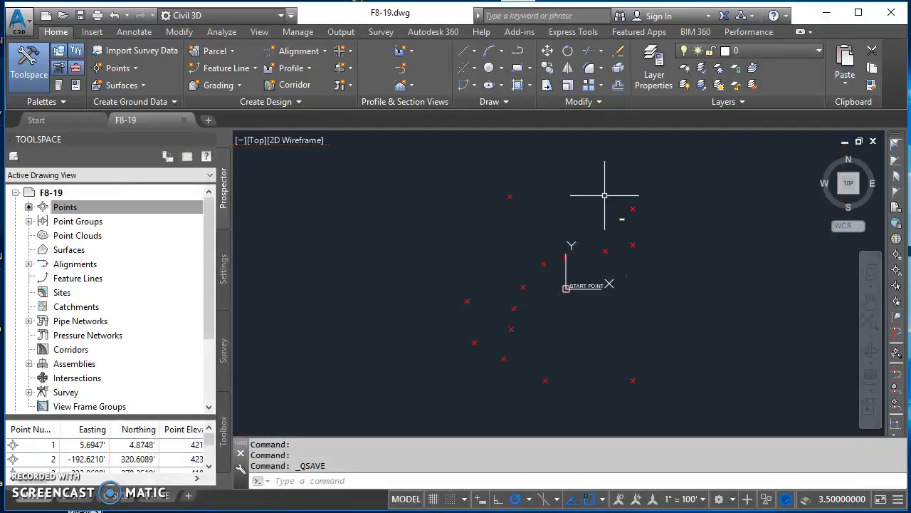
{"action": "mouse_move", "coordinate": [488, 295]}
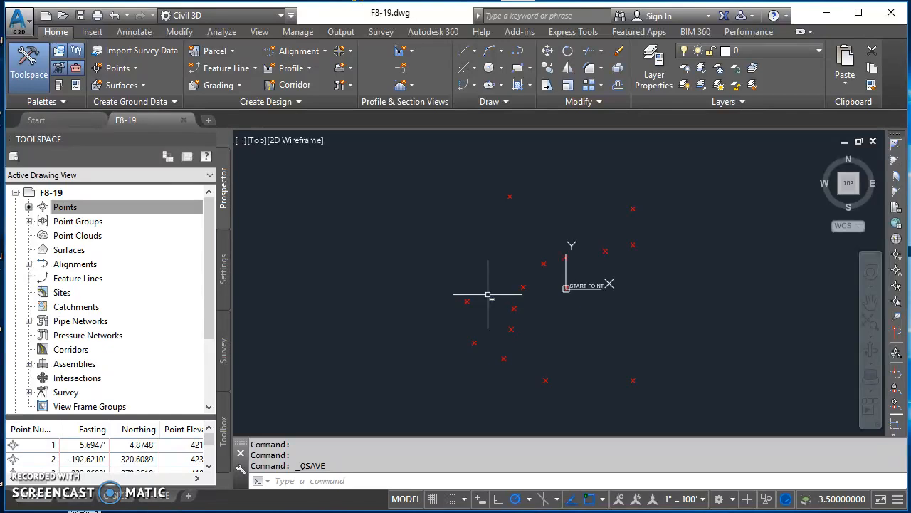
{"action": "mouse_move", "coordinate": [385, 239]}
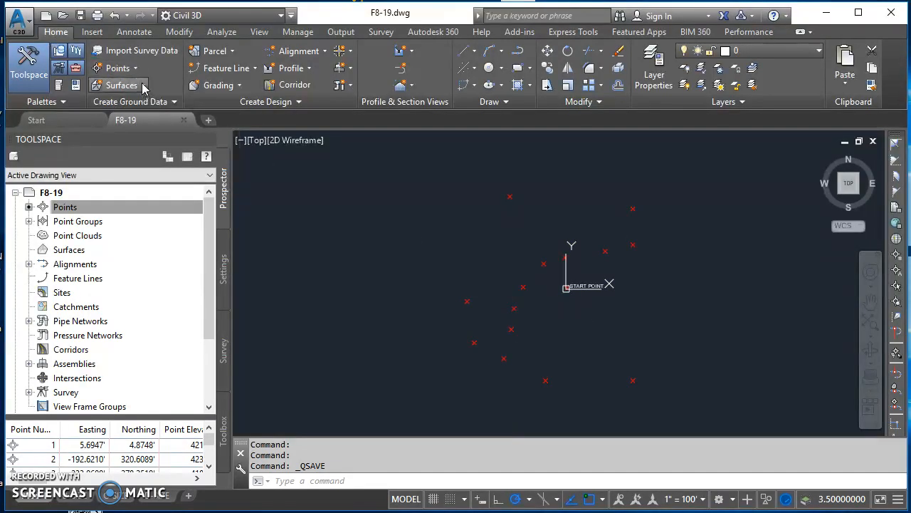
Start the Create Surface command from the Home ribbon's Surfaces drop-down
{"action": "left_click", "coordinate": [121, 84]}
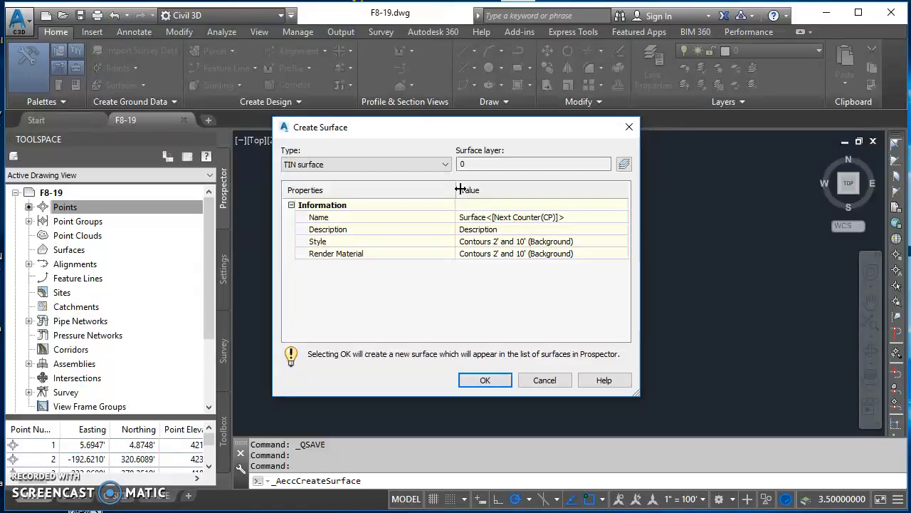
Assign C-TINN as the surface layer through the Object Layer and Layer Selection dialogs
{"action": "left_click", "coordinate": [365, 164]}
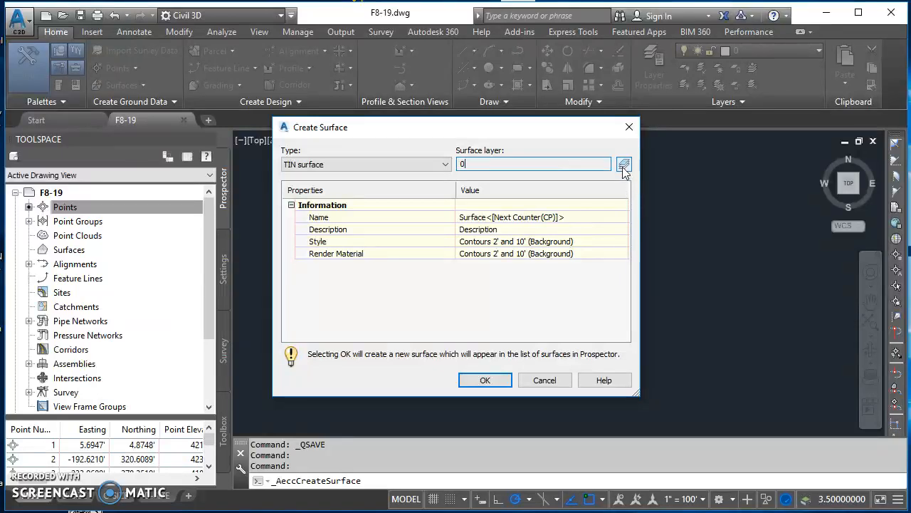
{"action": "mouse_move", "coordinate": [624, 164]}
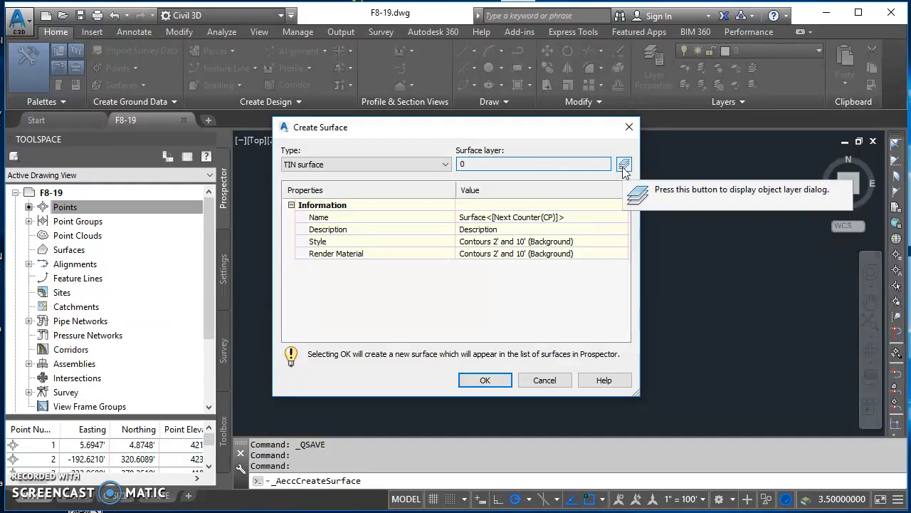
{"action": "left_click", "coordinate": [624, 164]}
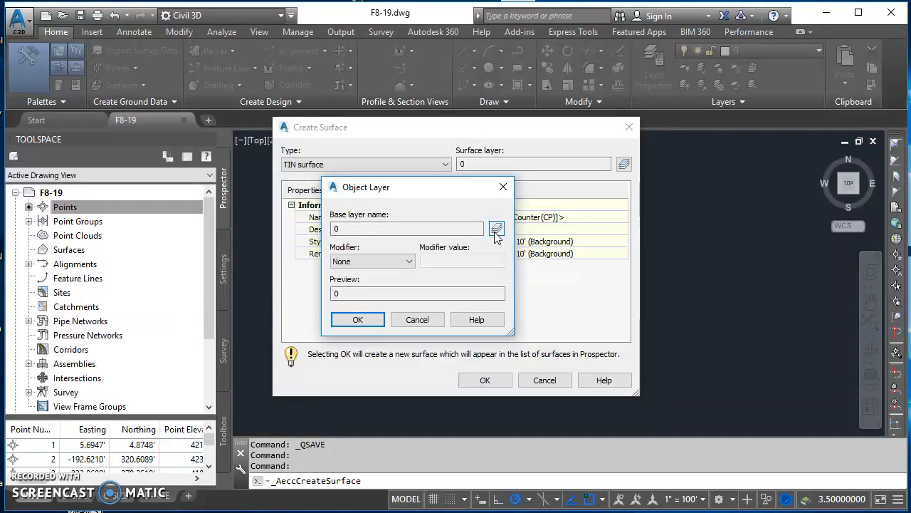
{"action": "left_click", "coordinate": [497, 229]}
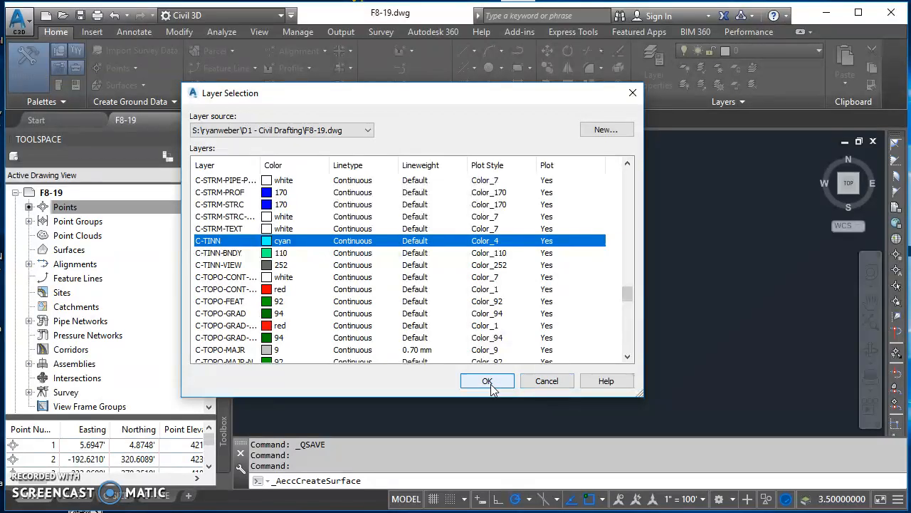
{"action": "left_click", "coordinate": [487, 380]}
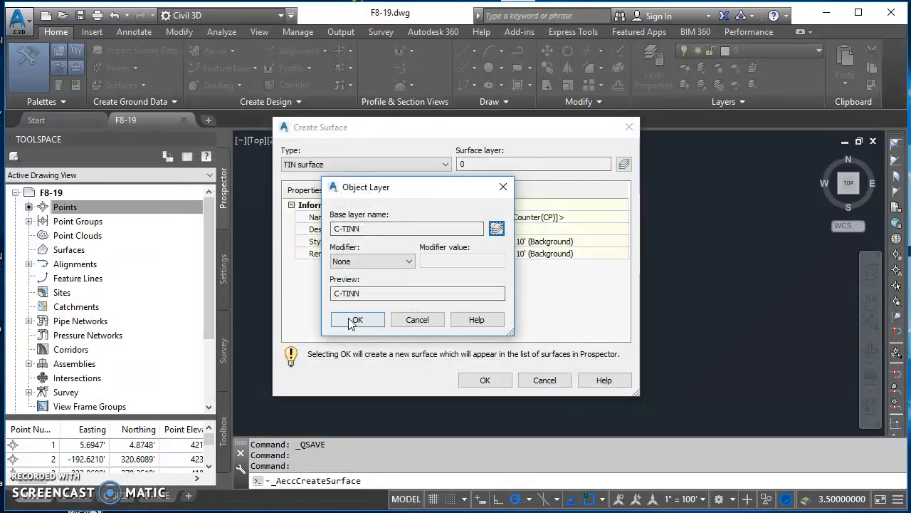
{"action": "left_click", "coordinate": [356, 319]}
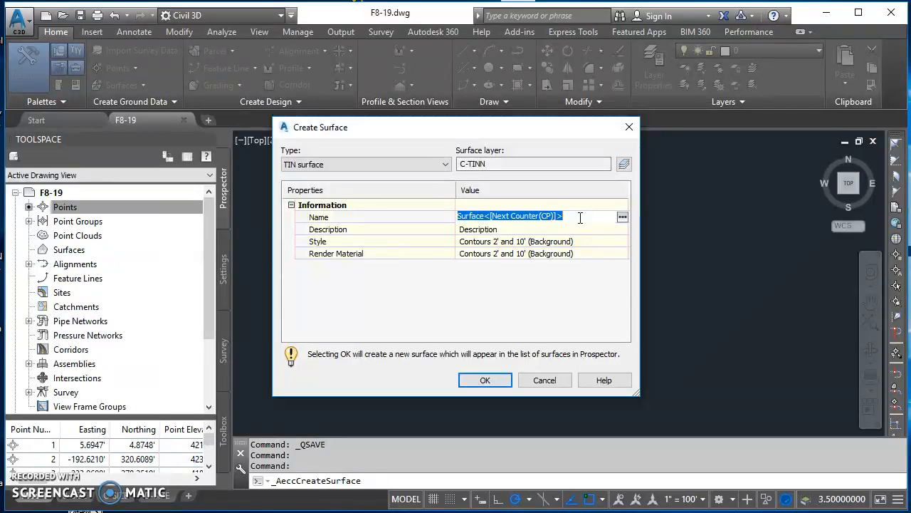
Name the surface F8-19, describe it as 'Figure 8-19 Surface', and create it
{"action": "type", "text": "F"}
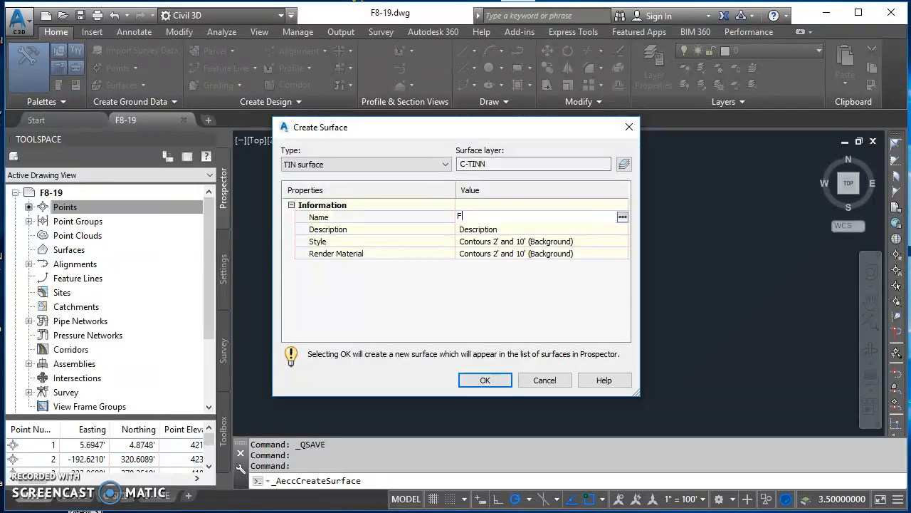
{"action": "type", "text": "8-"}
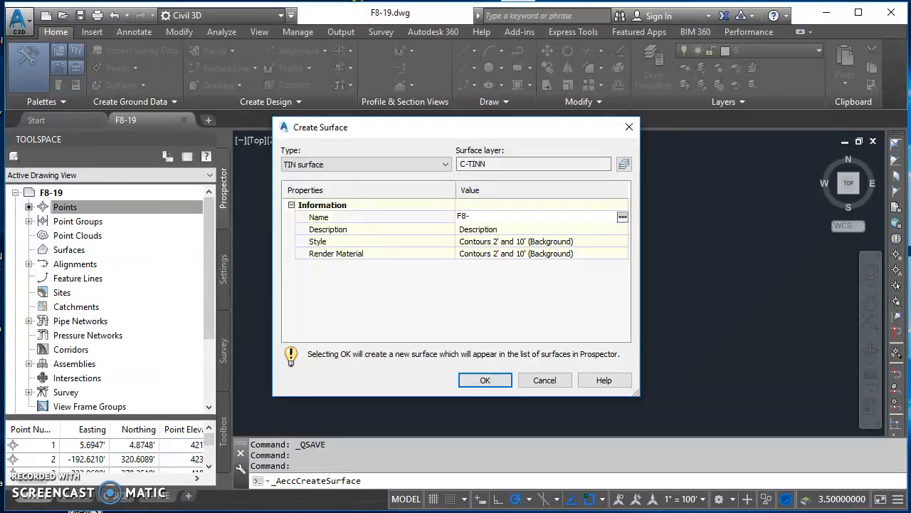
{"action": "type", "text": "-19"}
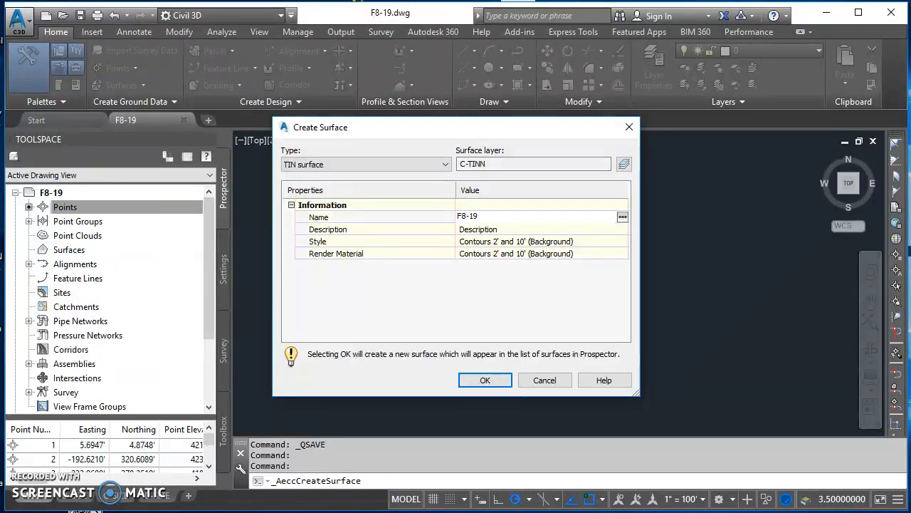
{"action": "left_click", "coordinate": [541, 216]}
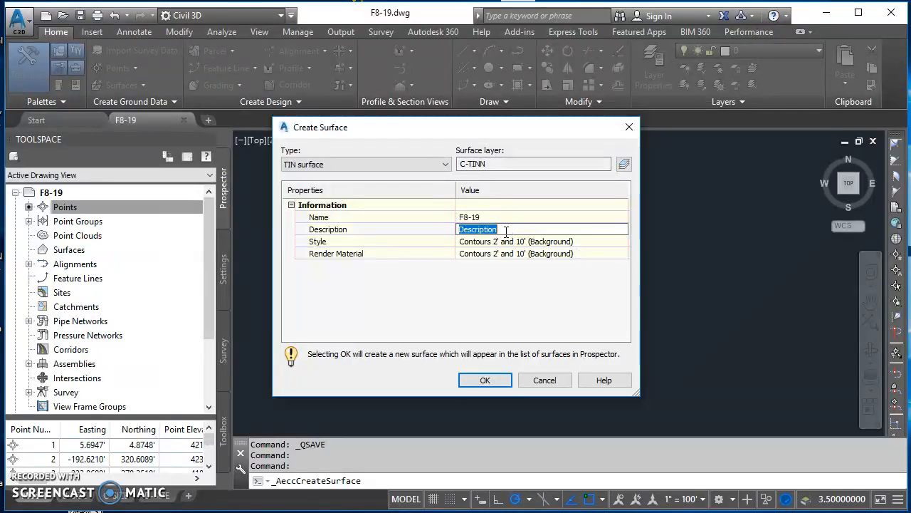
{"action": "type", "text": "Figure 8-19 Suface"}
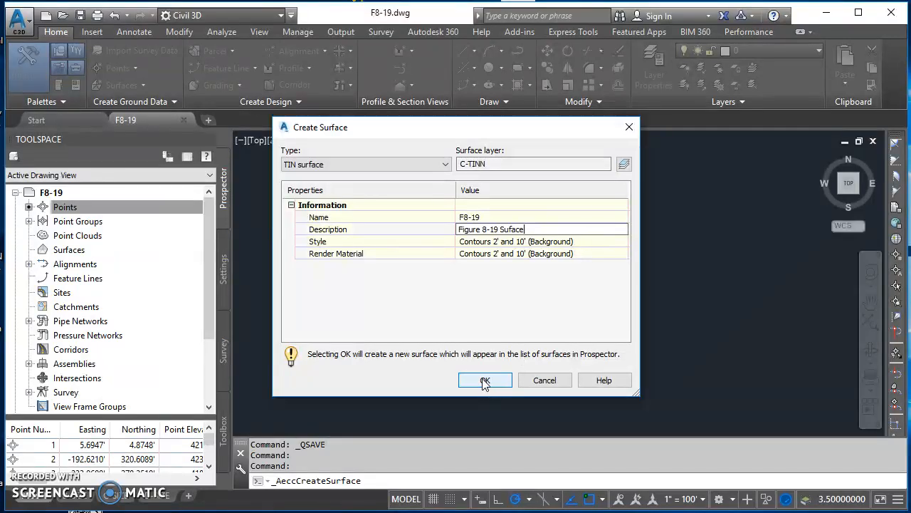
{"action": "left_click", "coordinate": [485, 380]}
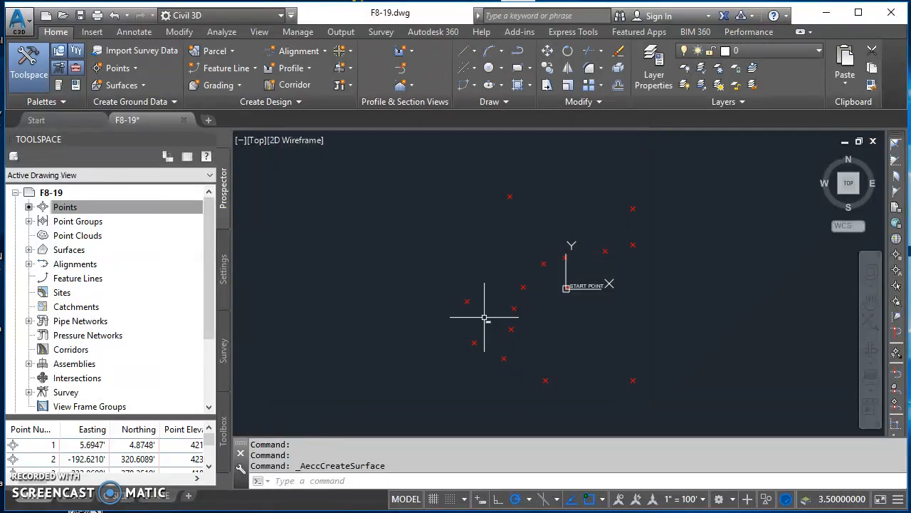
{"action": "mouse_move", "coordinate": [469, 310]}
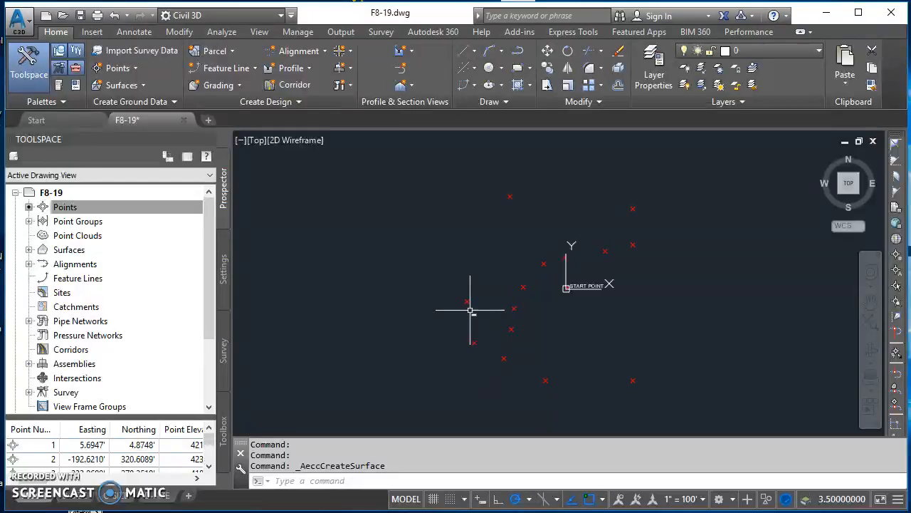
Expand Surfaces > F8-19 > Definition in Prospector and select Point Groups
{"action": "left_click", "coordinate": [65, 206]}
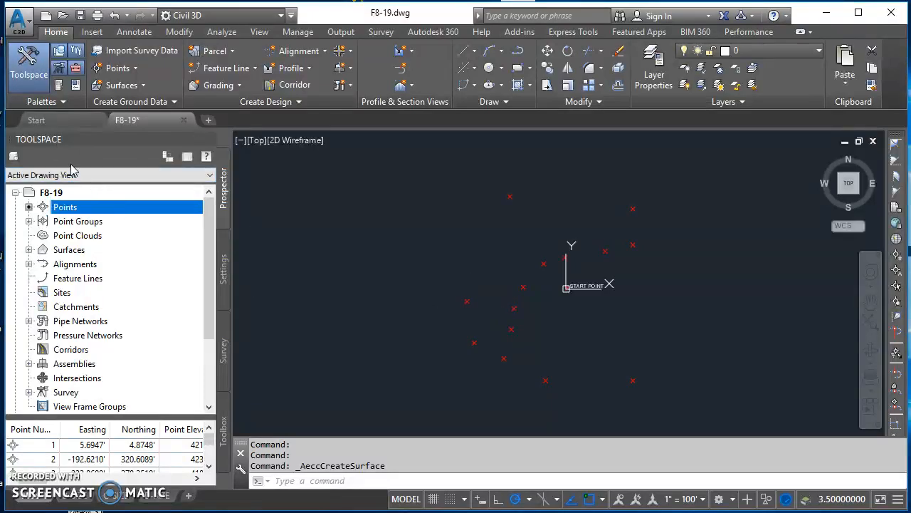
{"action": "left_click", "coordinate": [29, 249]}
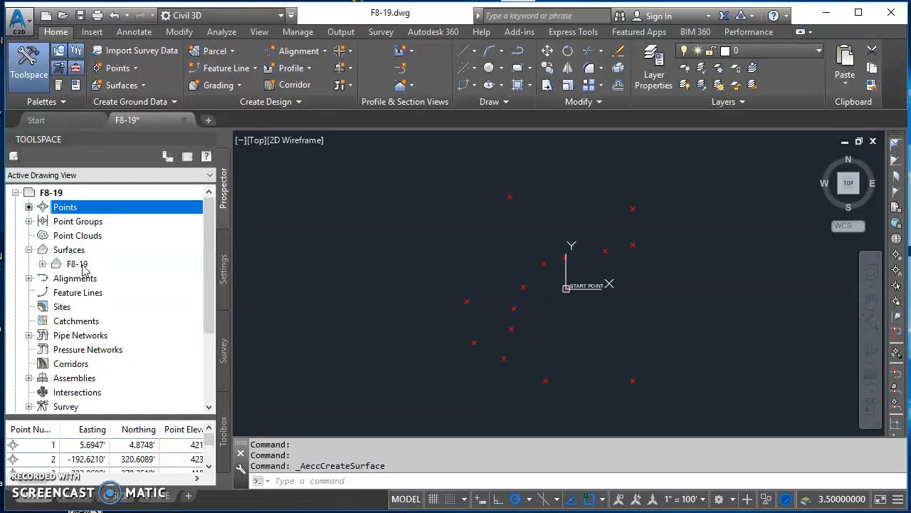
{"action": "left_click", "coordinate": [43, 263]}
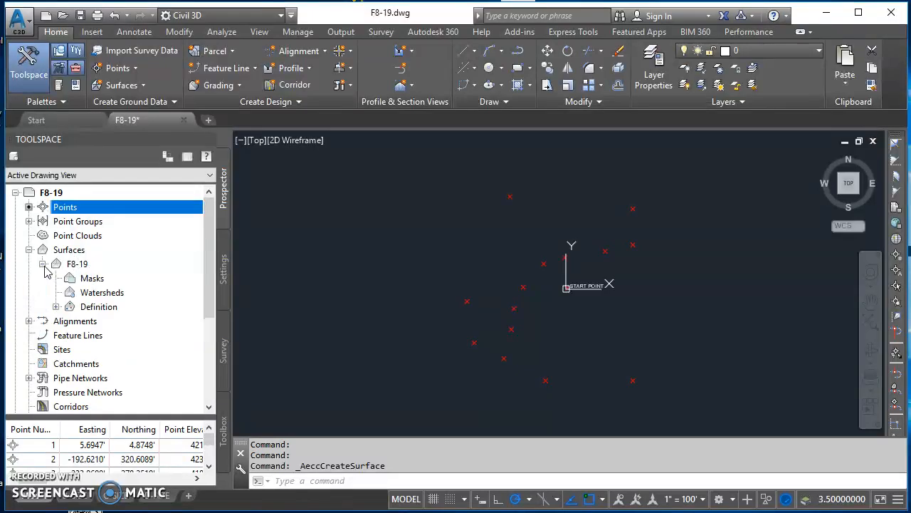
{"action": "left_click", "coordinate": [56, 263]}
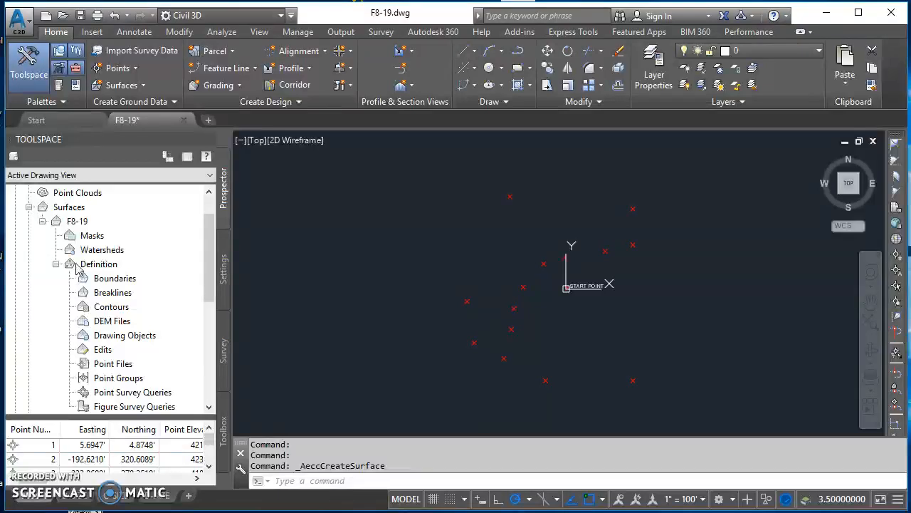
{"action": "left_click", "coordinate": [98, 263]}
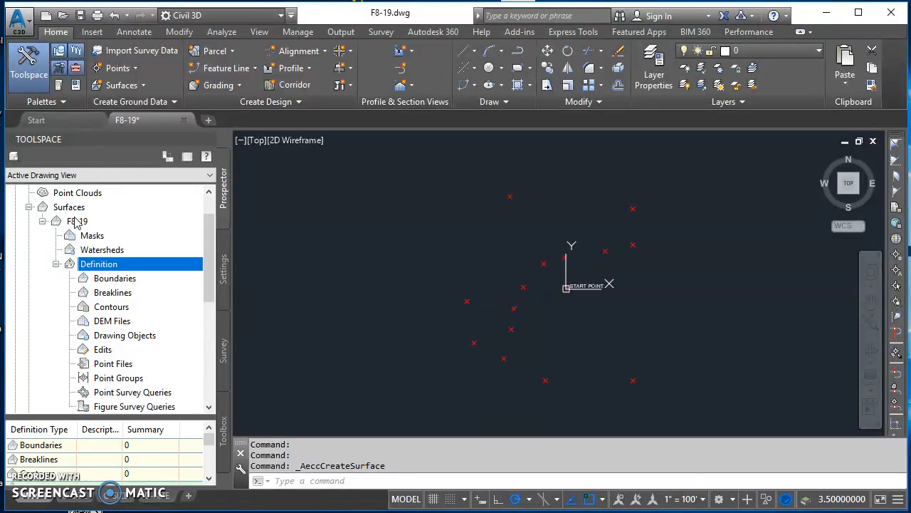
{"action": "mouse_move", "coordinate": [77, 224]}
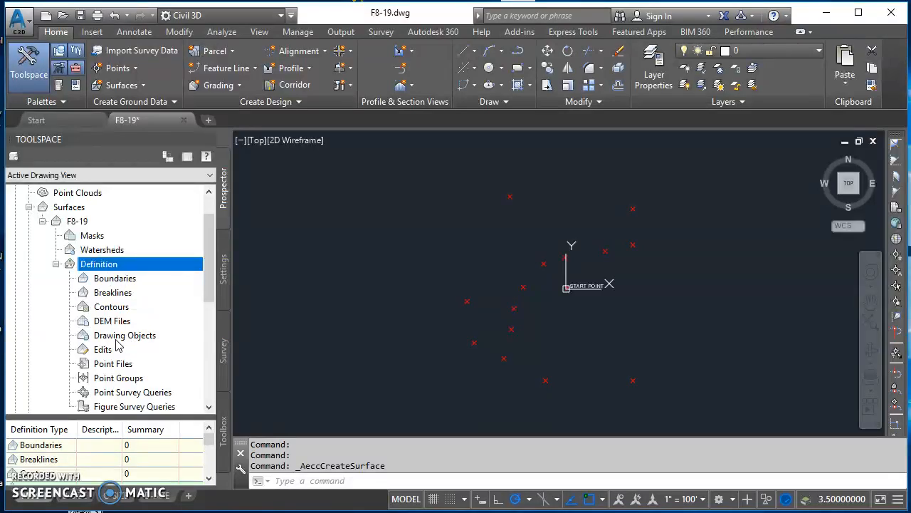
{"action": "left_click", "coordinate": [118, 377]}
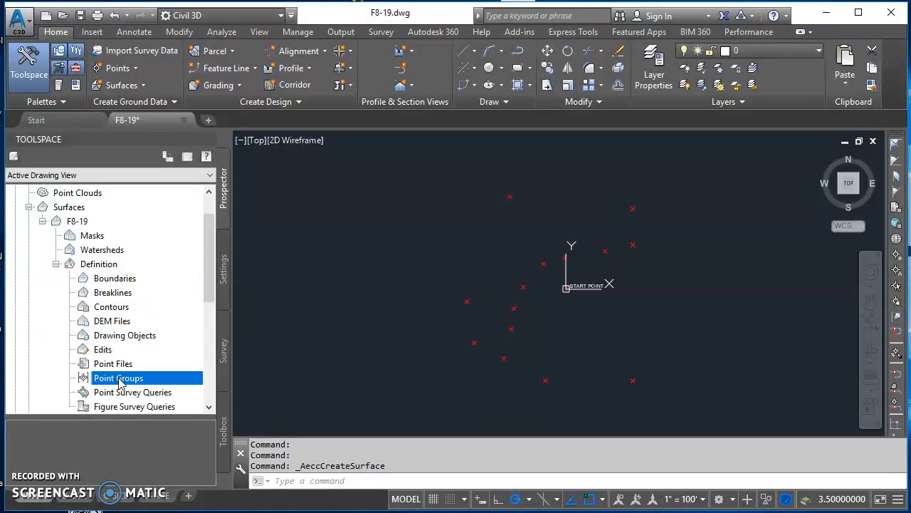
Add the _All Points group to the F8-19 definition so contours are generated
{"action": "right_click", "coordinate": [118, 377]}
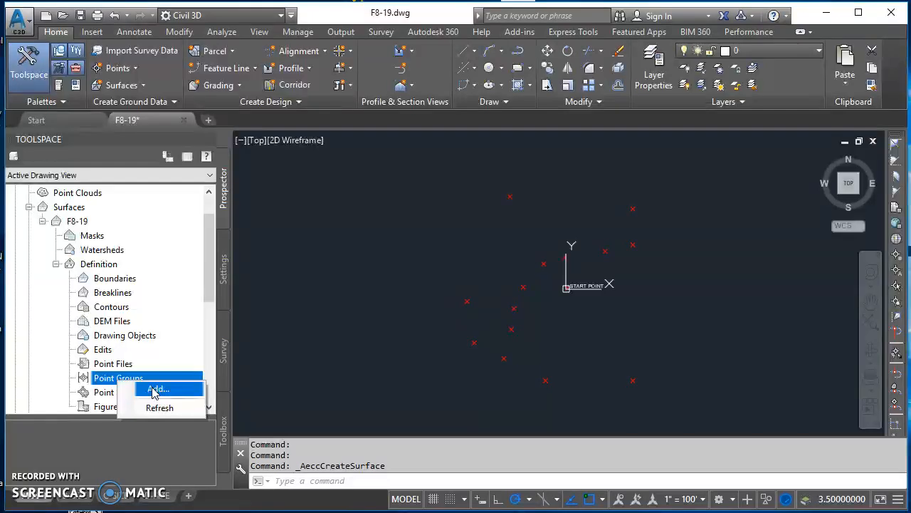
{"action": "left_click", "coordinate": [156, 389]}
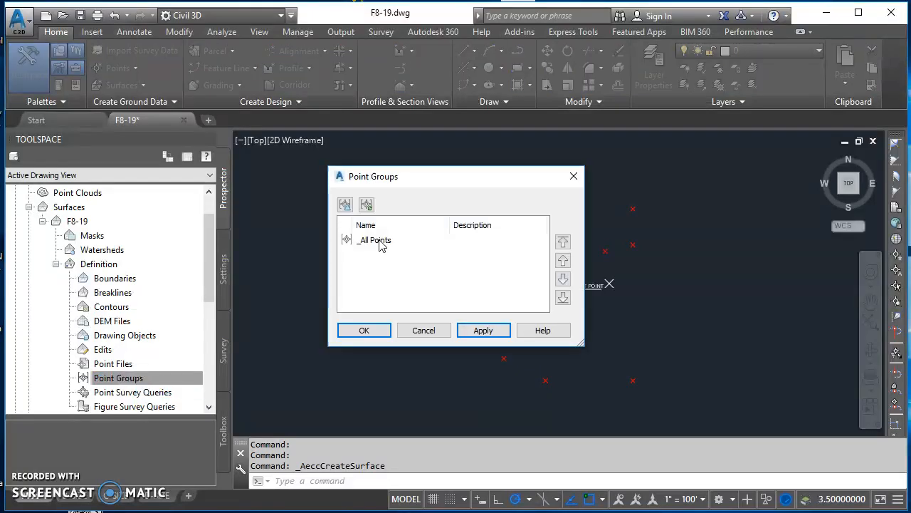
{"action": "left_click", "coordinate": [374, 240]}
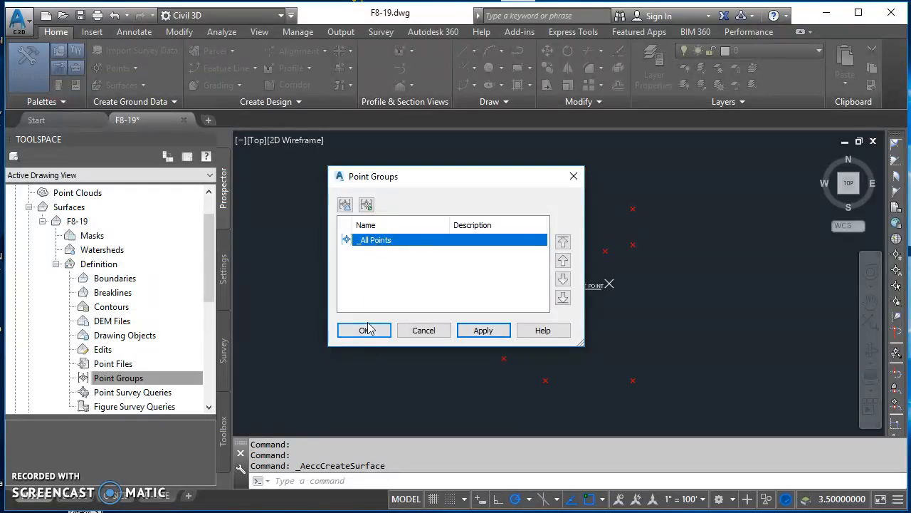
{"action": "left_click", "coordinate": [364, 329]}
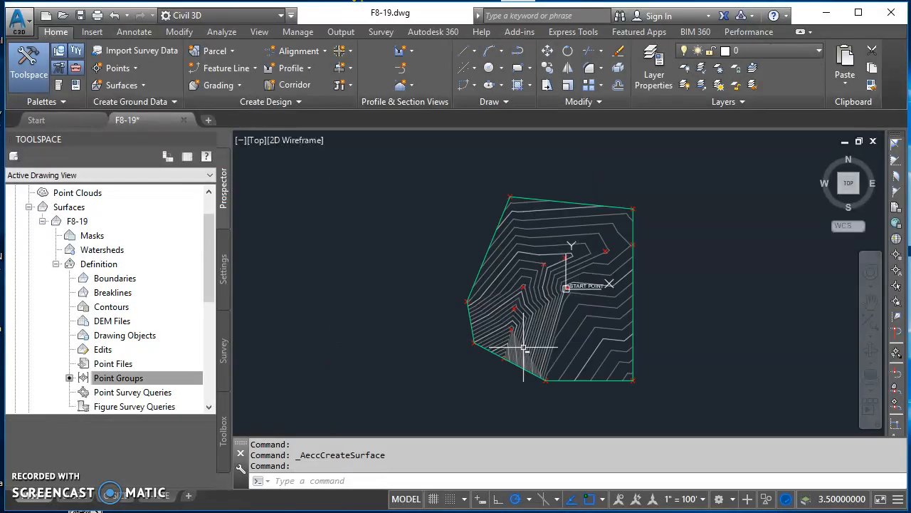